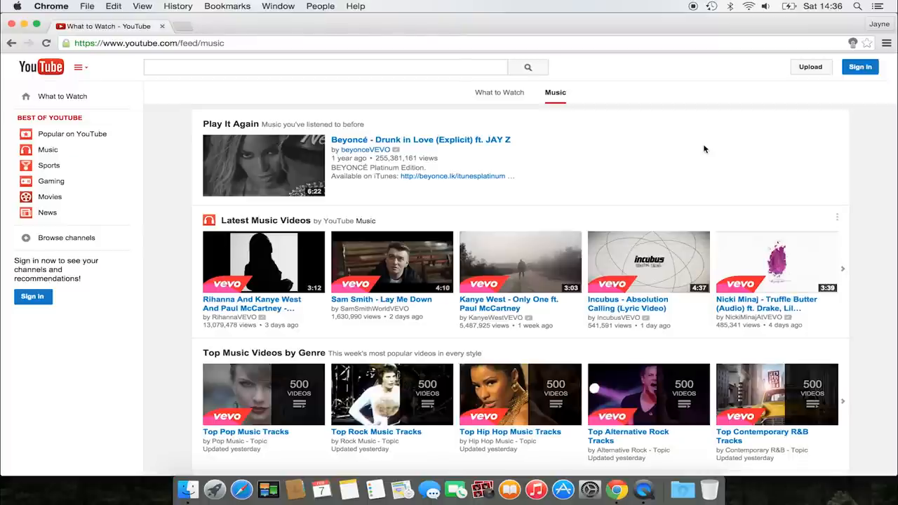
mouse_move(856, 48)
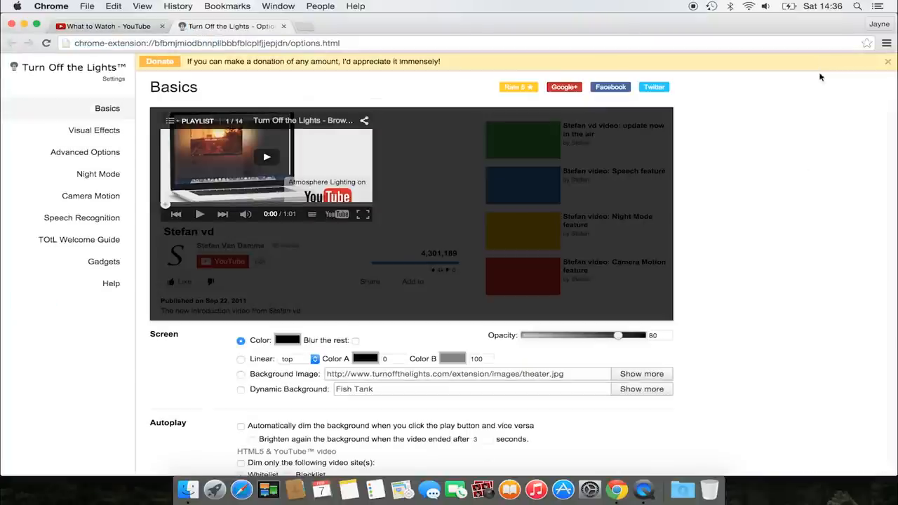
Step: Enable automatic 1080p YouTube quality in the extension options and start the Beyoncé Drunk in Love video
scroll("down", 3)
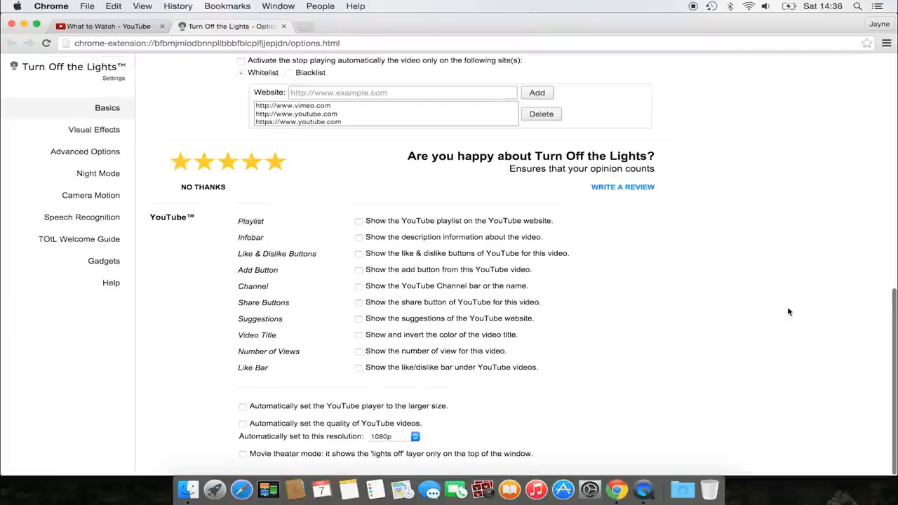
left_click(242, 423)
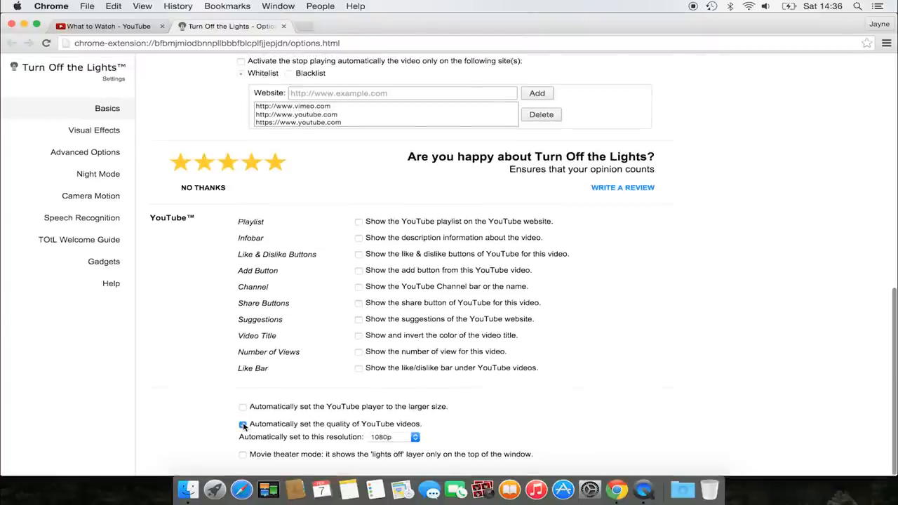
left_click(242, 423)
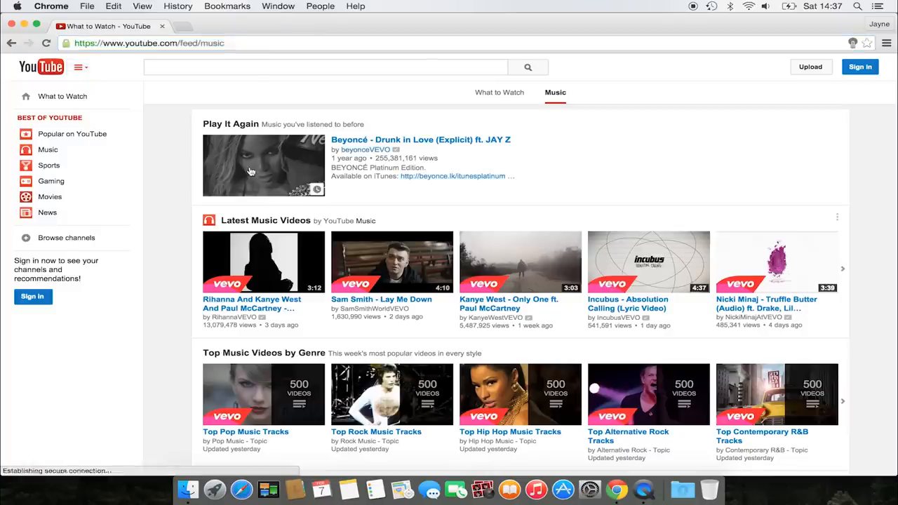
left_click(264, 165)
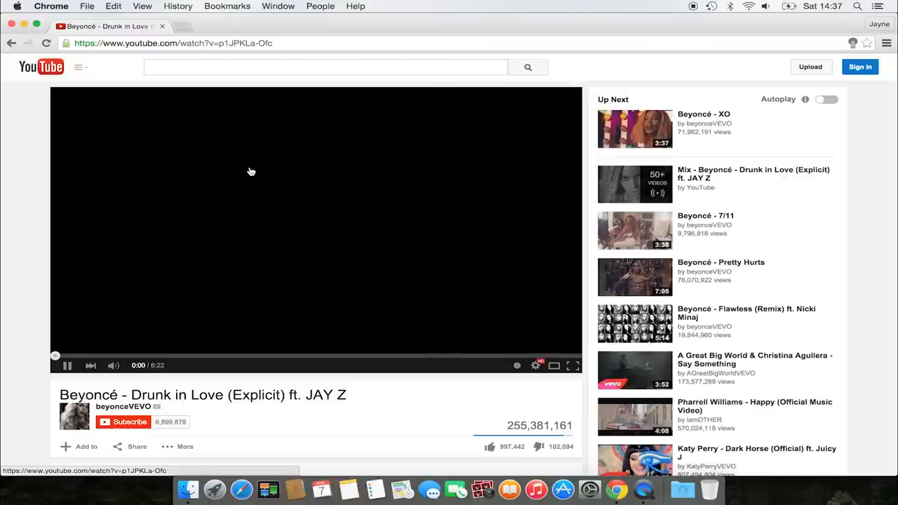